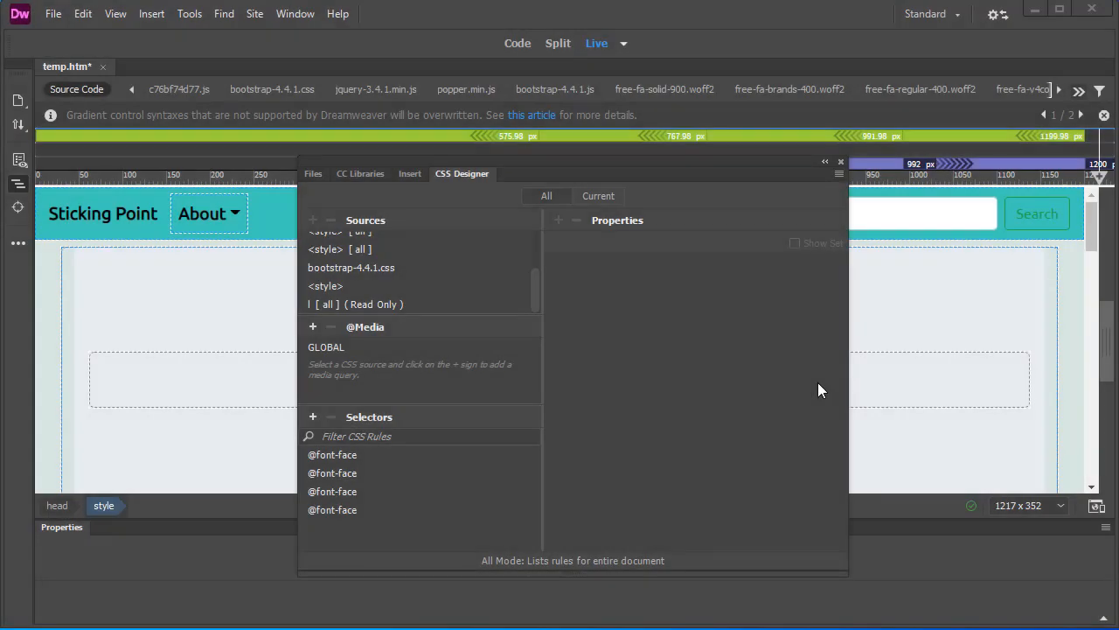
mouse_move(669, 441)
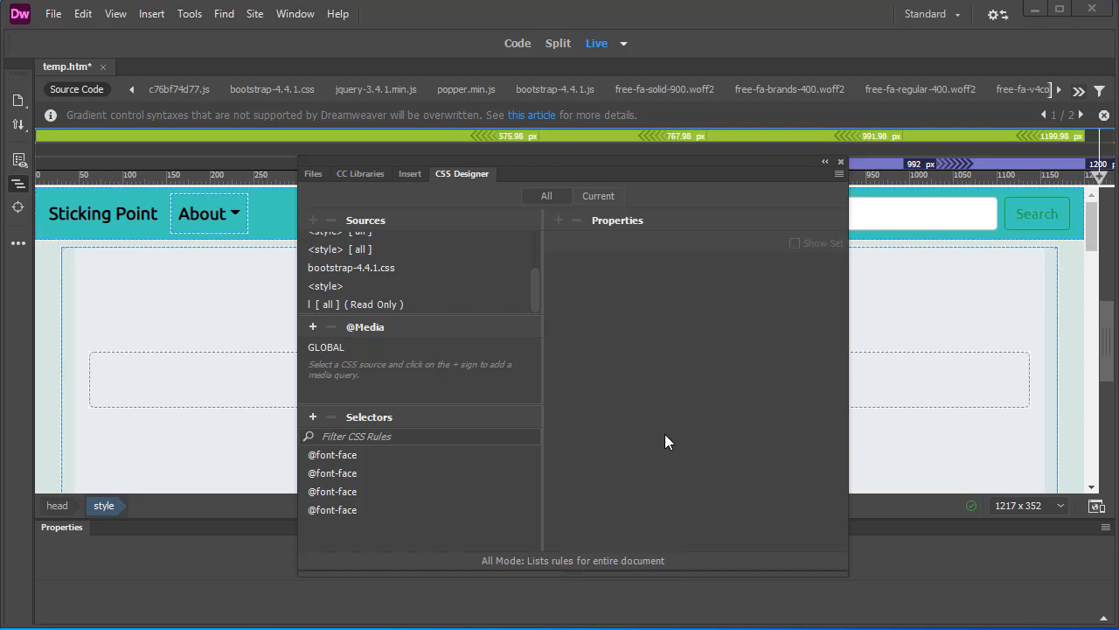
mouse_move(535, 173)
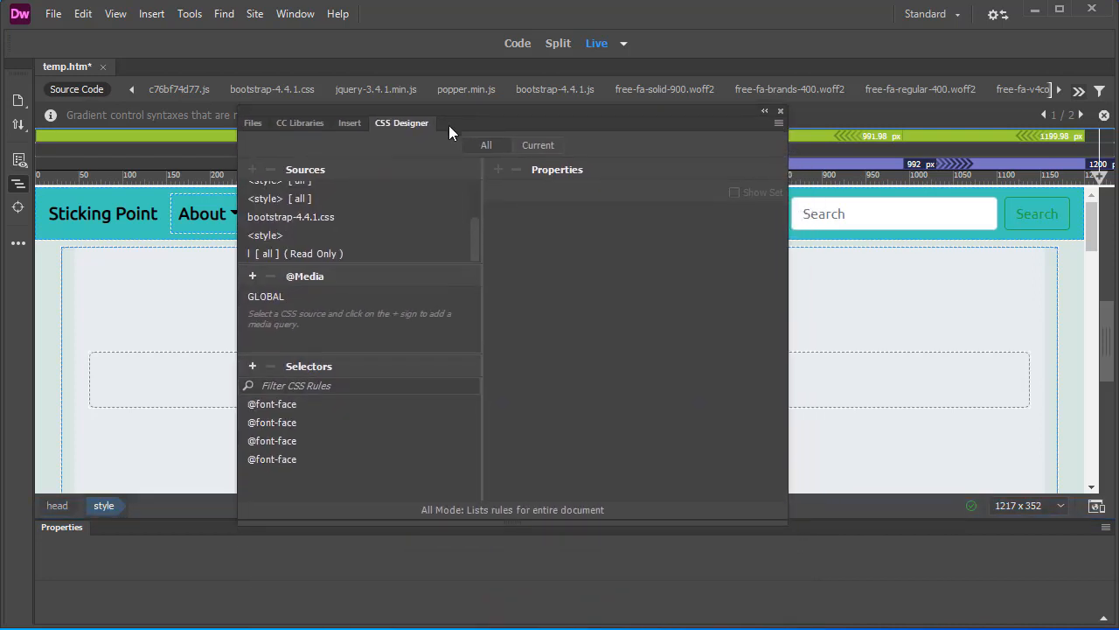
mouse_move(266, 245)
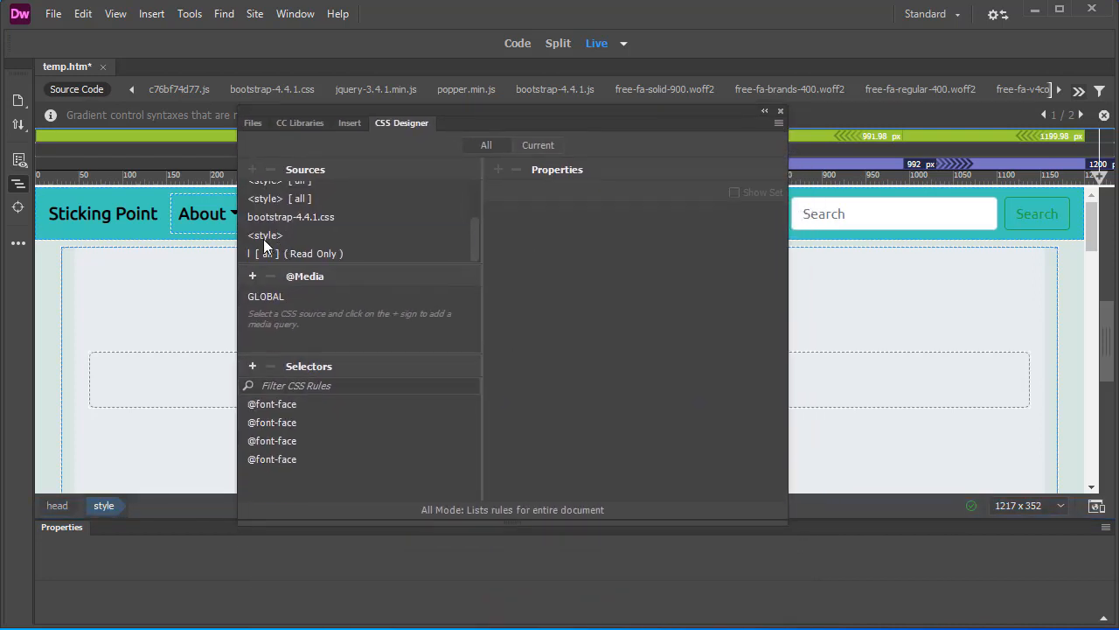
Show the .jumbotron rule's Background properties from the embedded <style> source in CSS Designer.
left_click(265, 235)
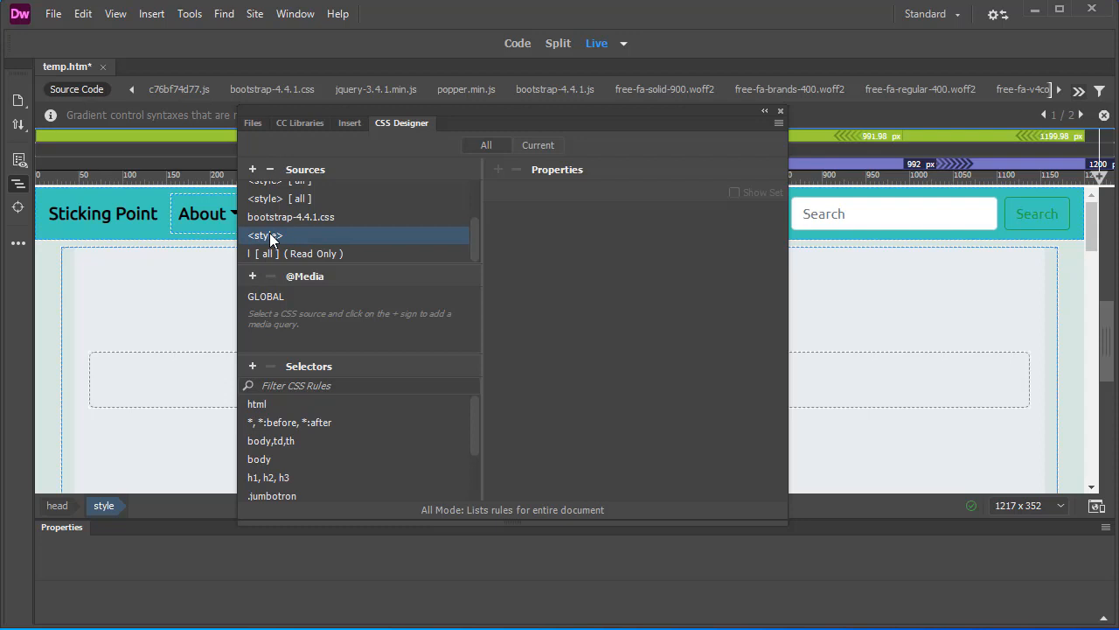
mouse_move(290, 245)
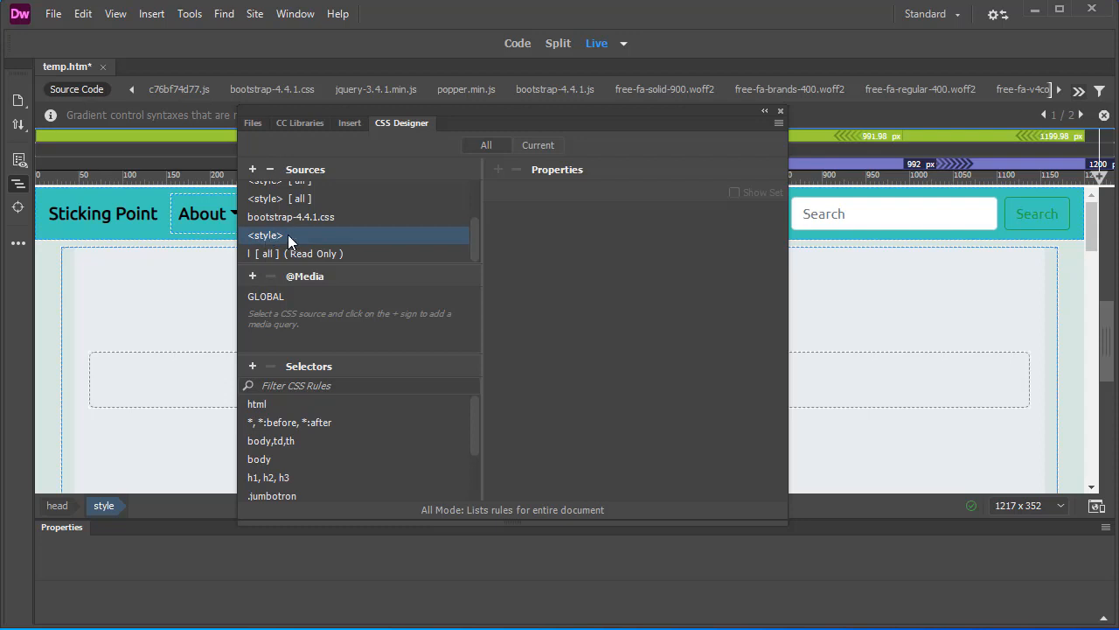
left_click(271, 497)
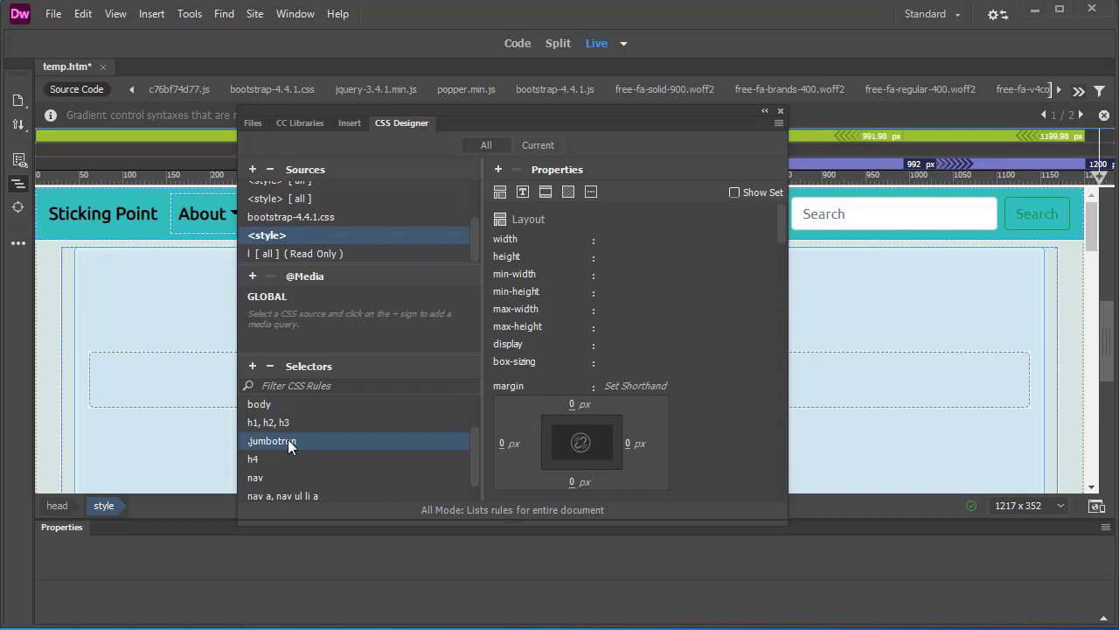
left_click(569, 190)
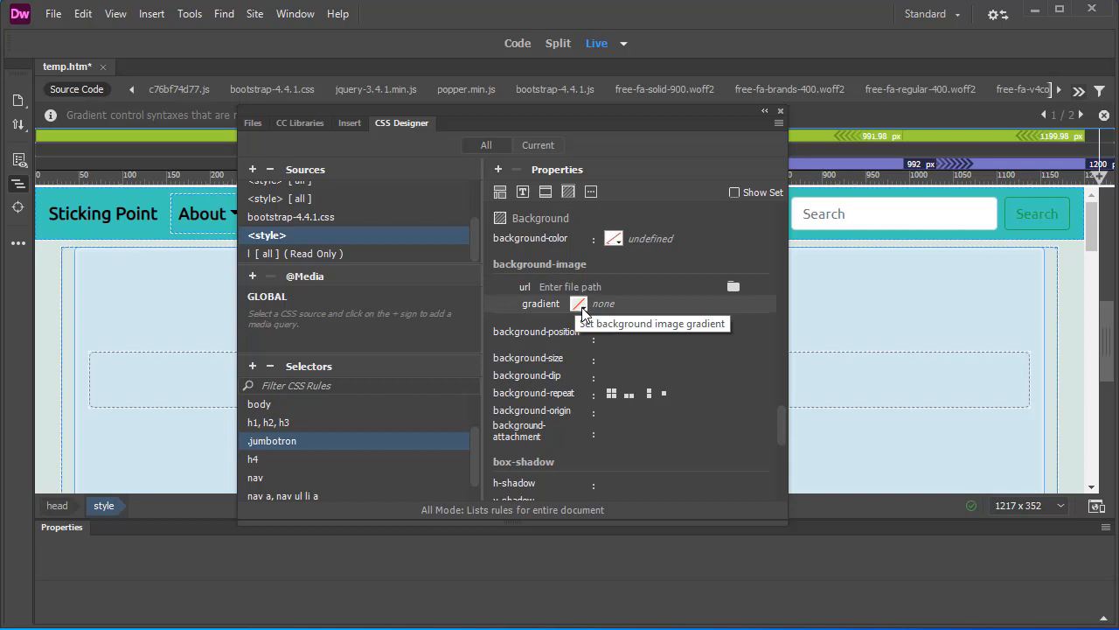
Give the jumbotron a linear gradient background-image and rotate its angle away from 180 degrees.
left_click(579, 304)
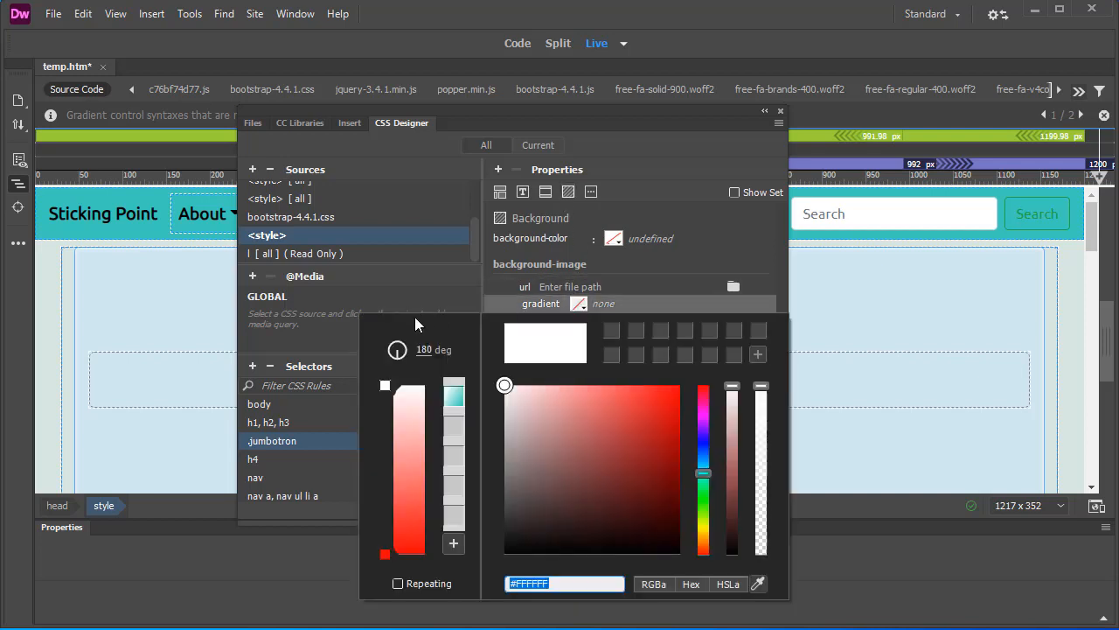
mouse_move(350, 420)
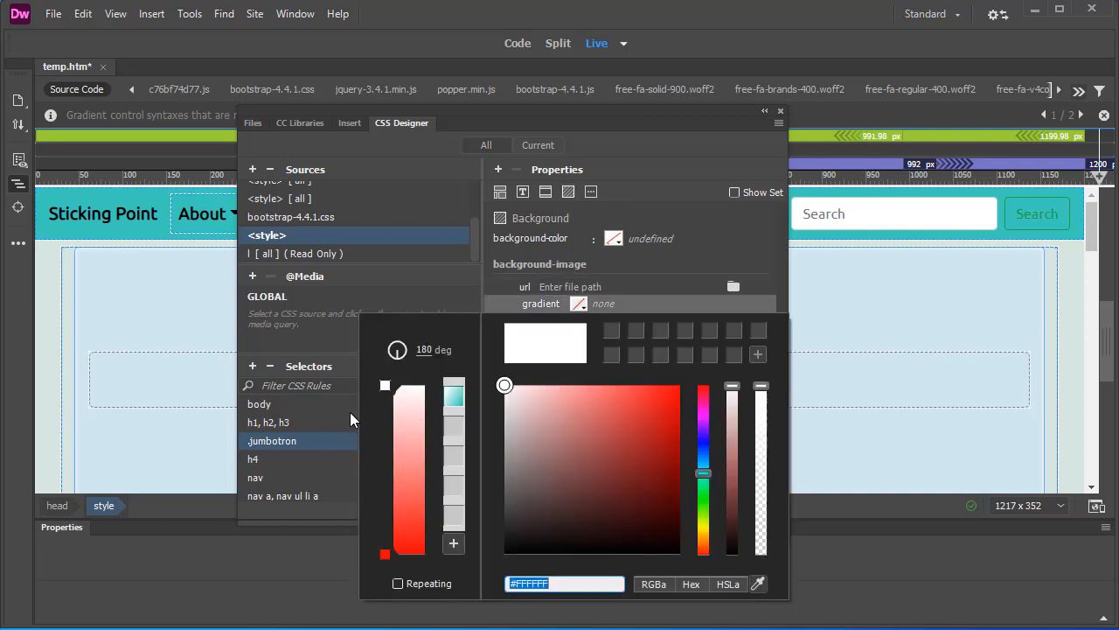
mouse_move(385, 362)
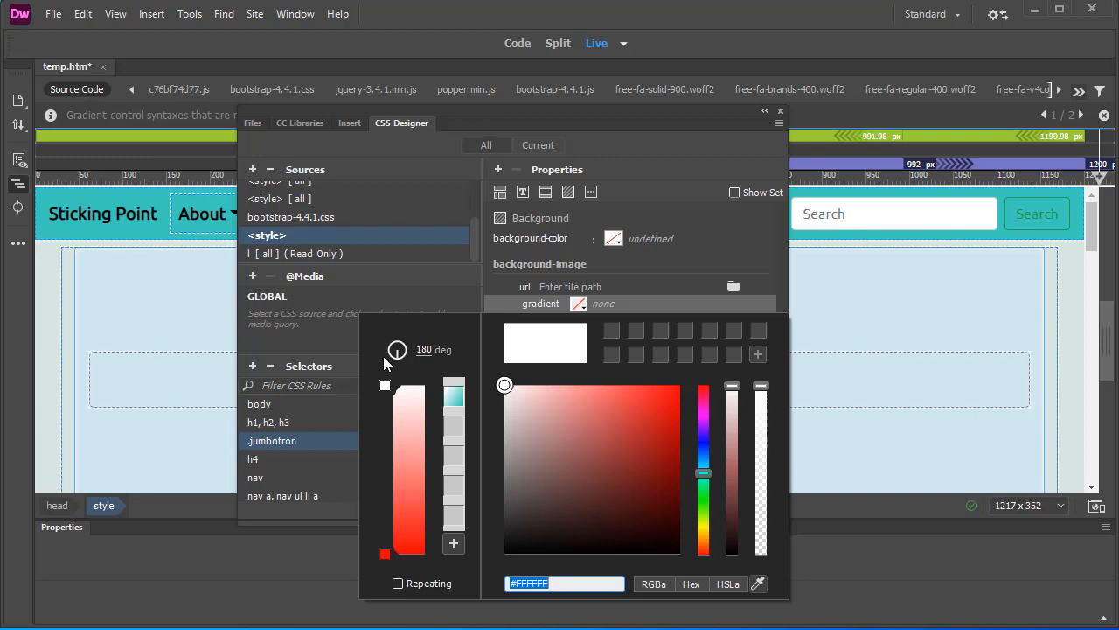
left_click_drag(397, 350, 393, 347)
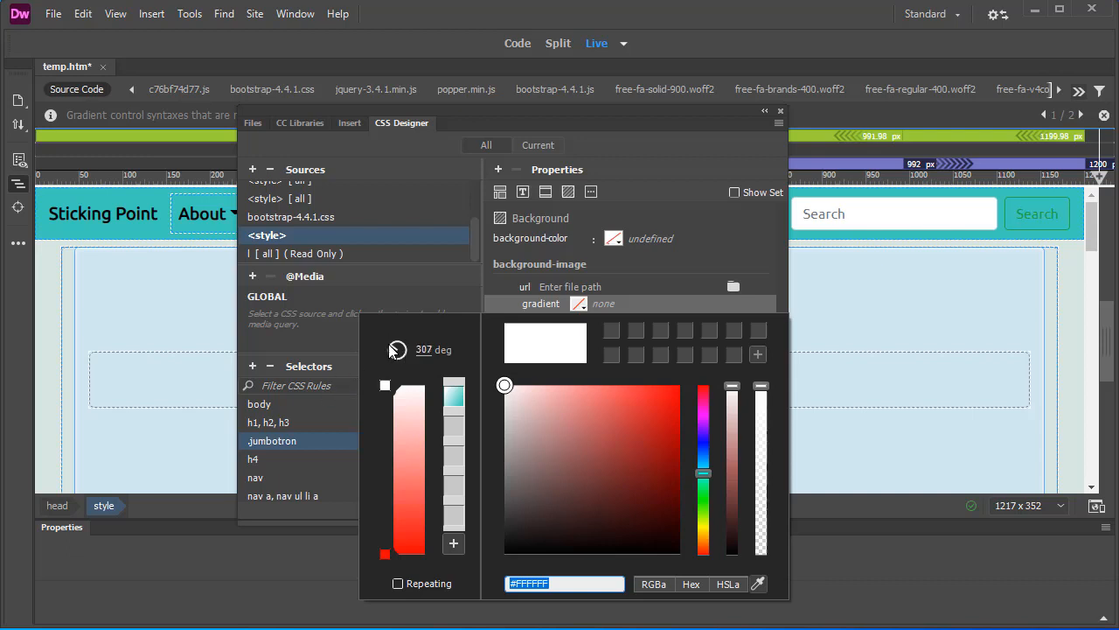
left_click_drag(399, 349, 391, 353)
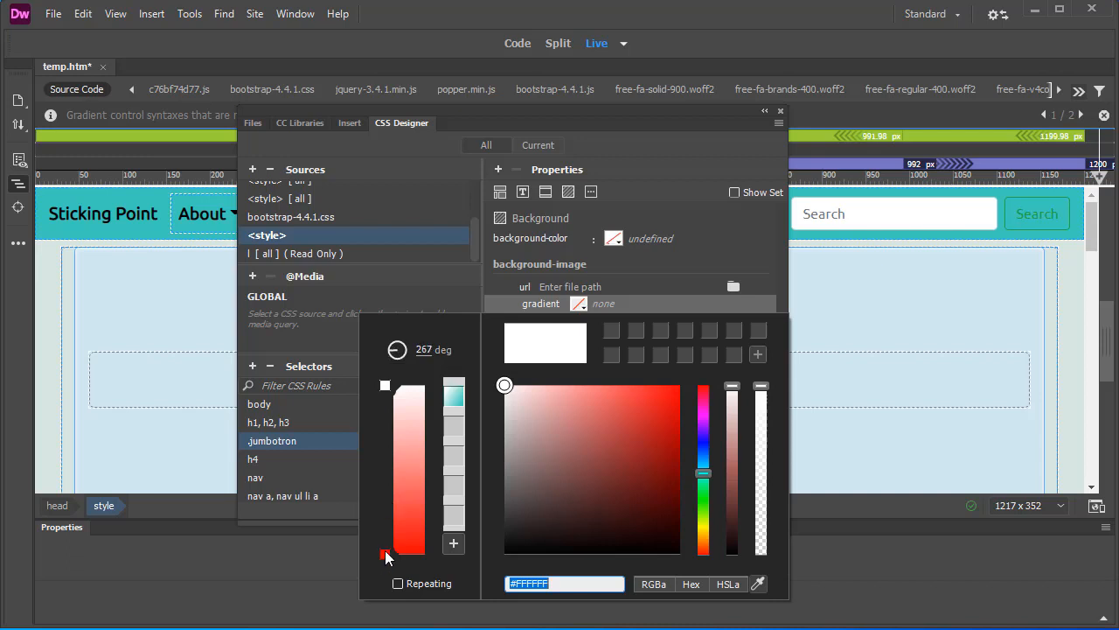
mouse_move(385, 556)
type("#3dcdbc")
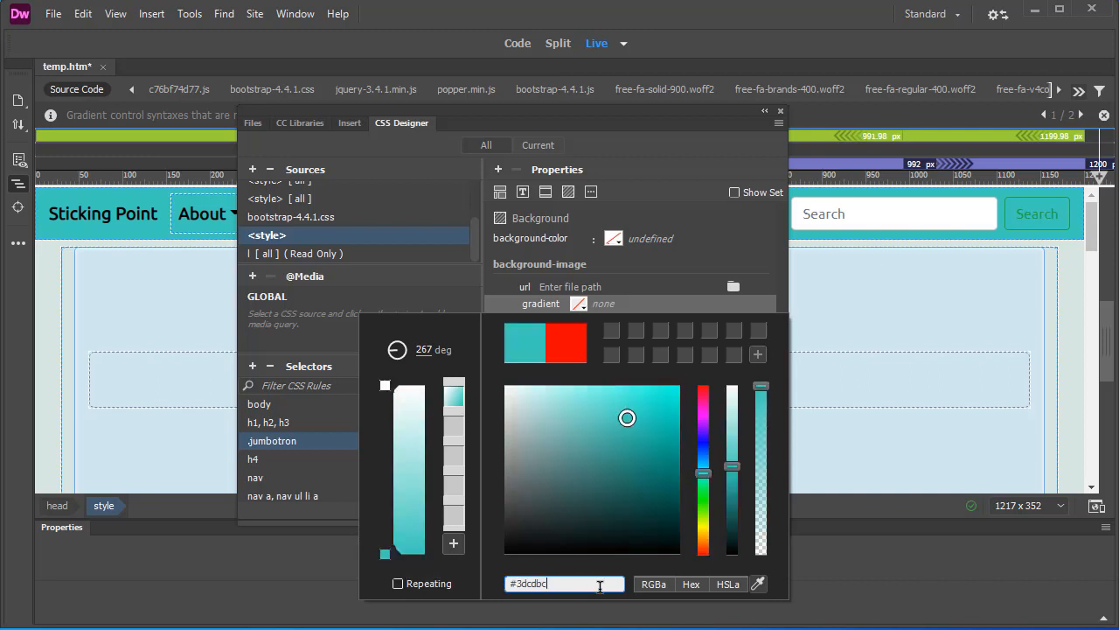
mouse_move(535, 601)
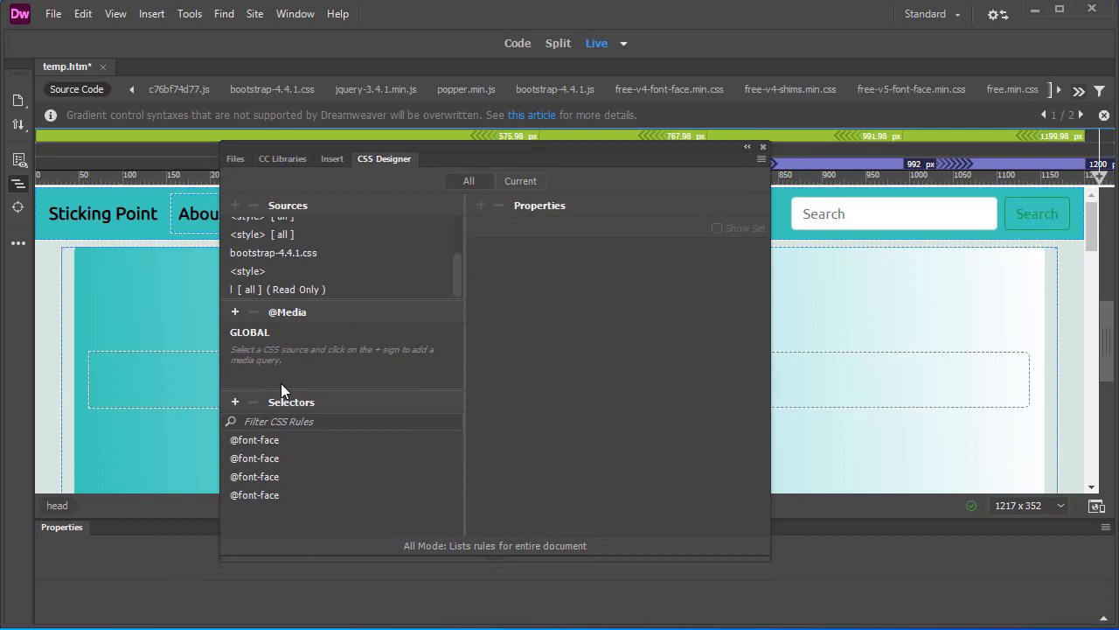
Set the jumbotron gradient angle to 120 degrees in the reopened gradient editor.
left_click(248, 271)
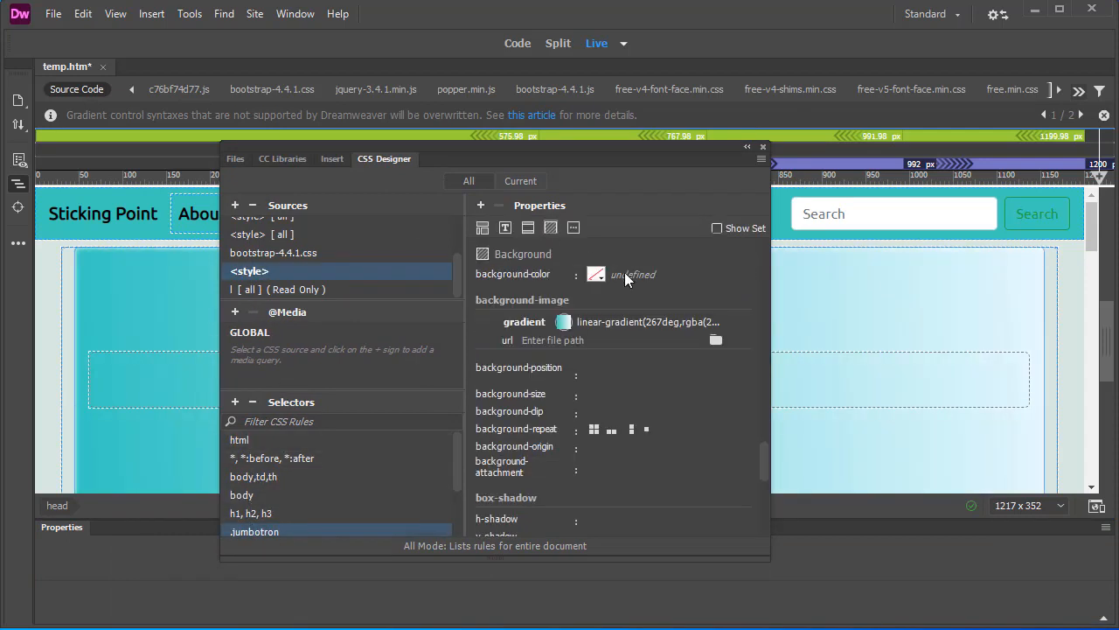
left_click(563, 322)
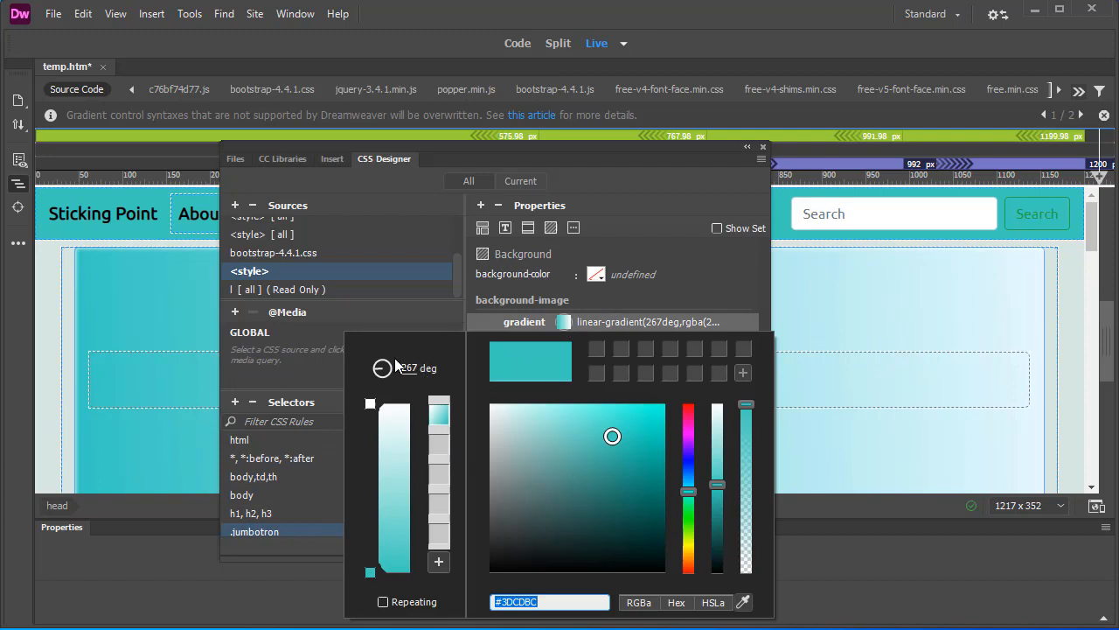
left_click_drag(381, 368, 382, 385)
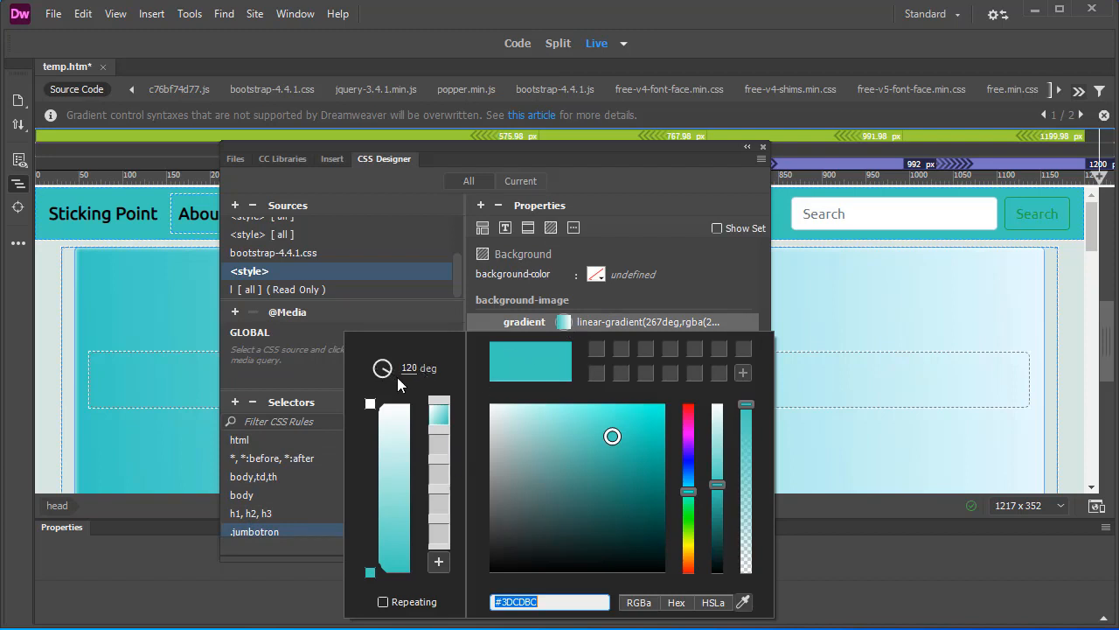
mouse_move(381, 458)
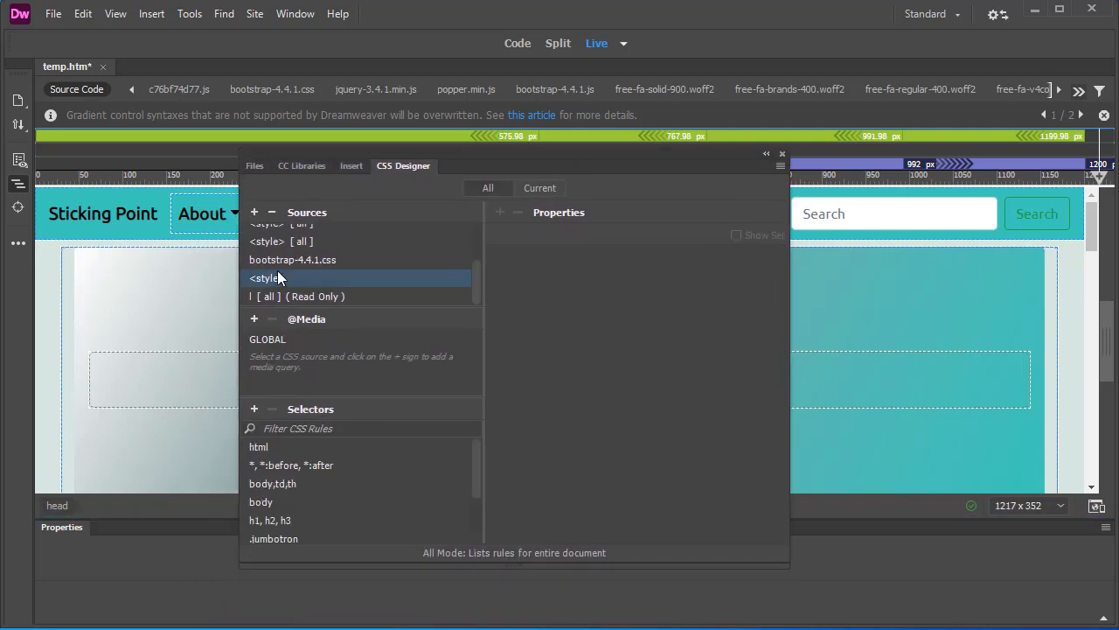
Change the gradient's light color stop from white to a pinkish gray blending into teal.
left_click(273, 539)
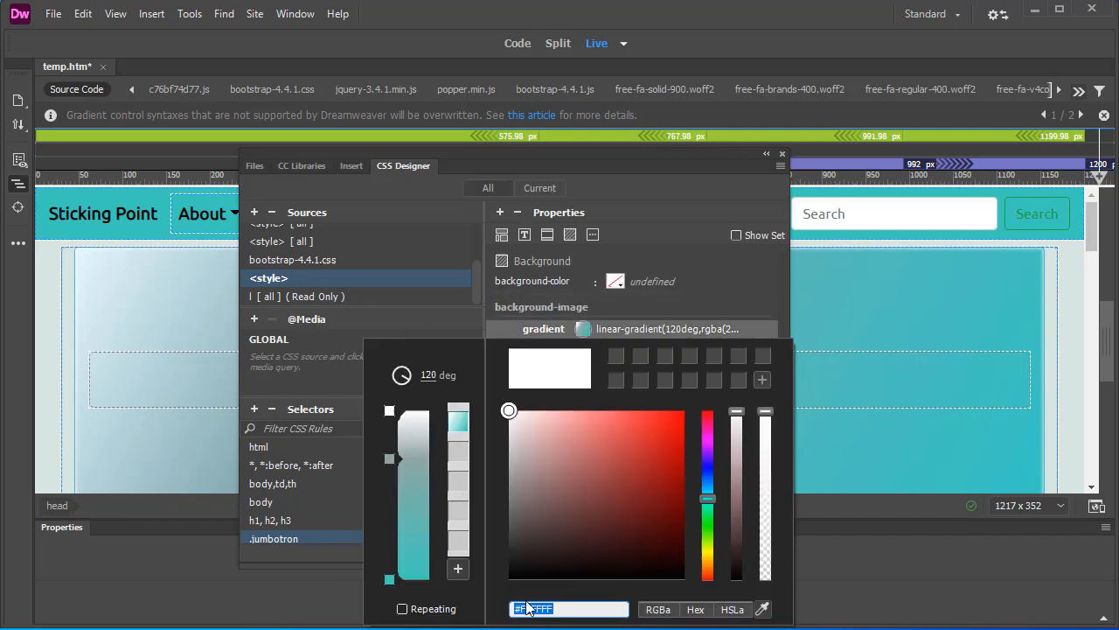
left_click_drag(509, 410, 516, 433)
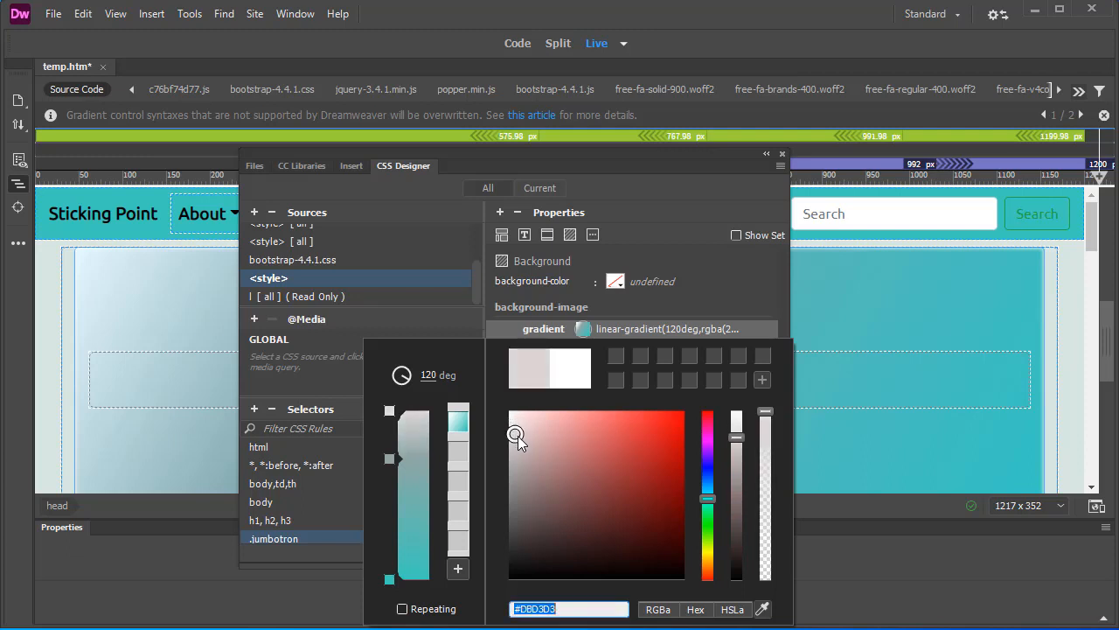
left_click(523, 427)
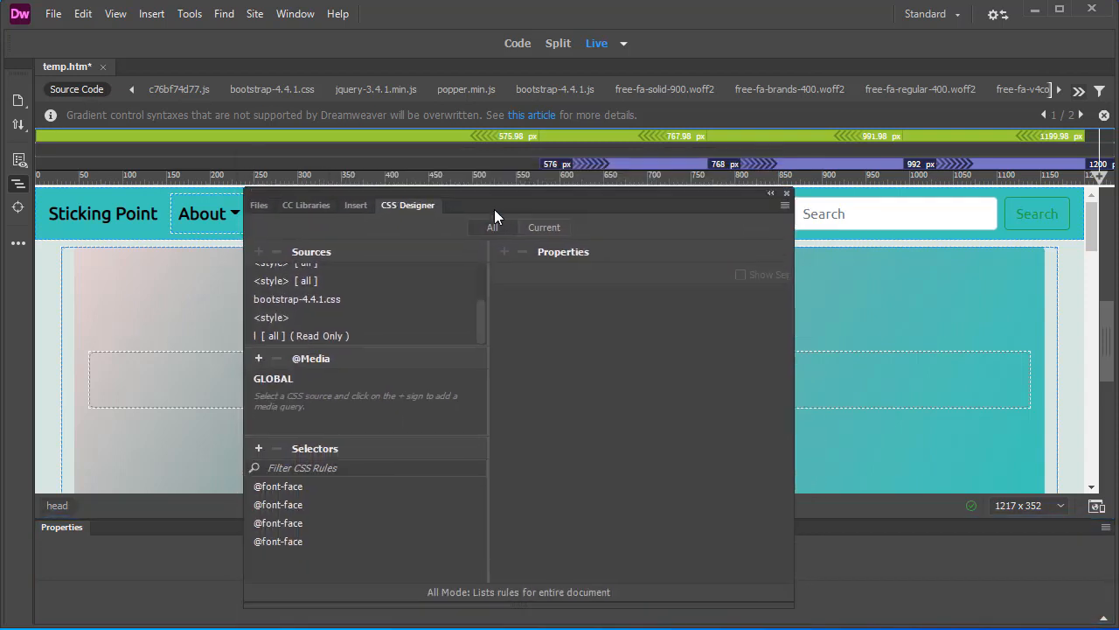
Review the finished 120-degree pinkish-gray-to-teal gradient in the jumbotron's gradient editor.
left_click(271, 313)
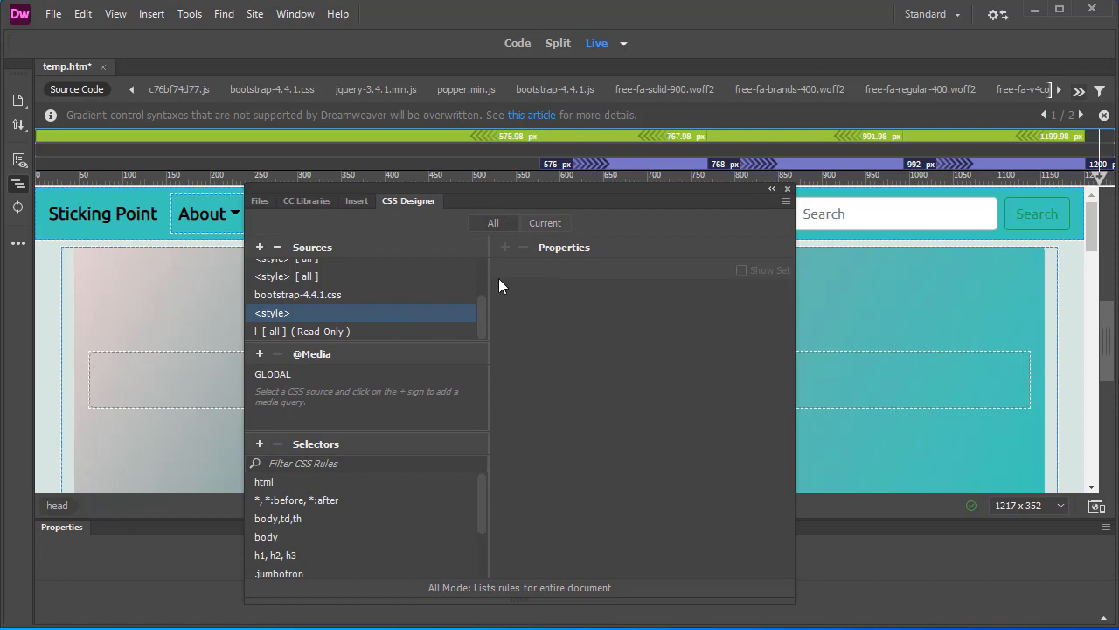
left_click(279, 573)
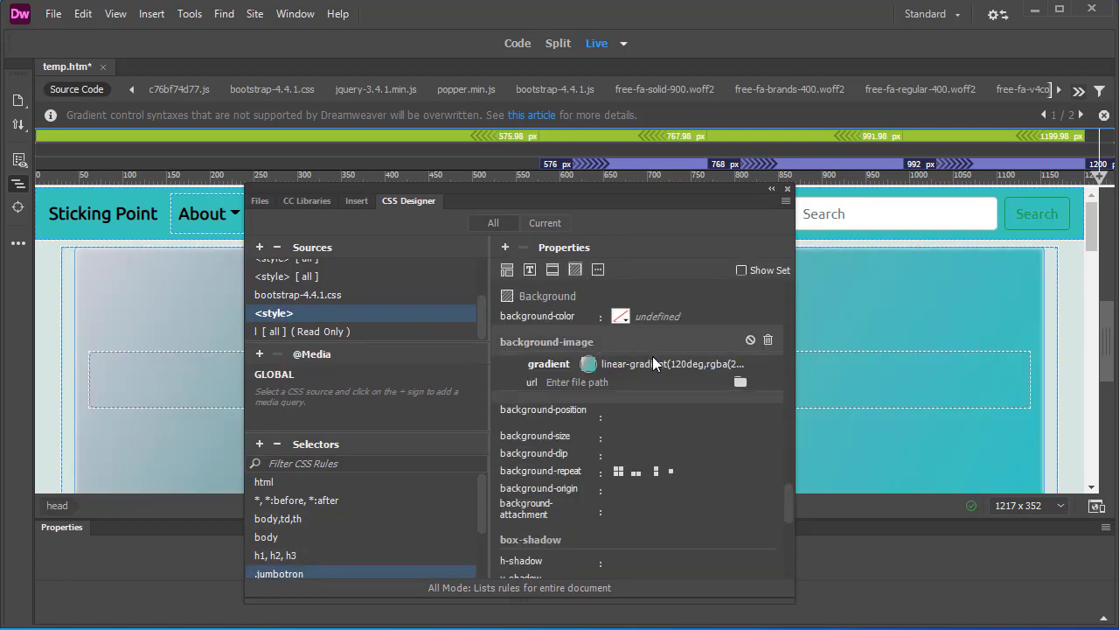
left_click(588, 363)
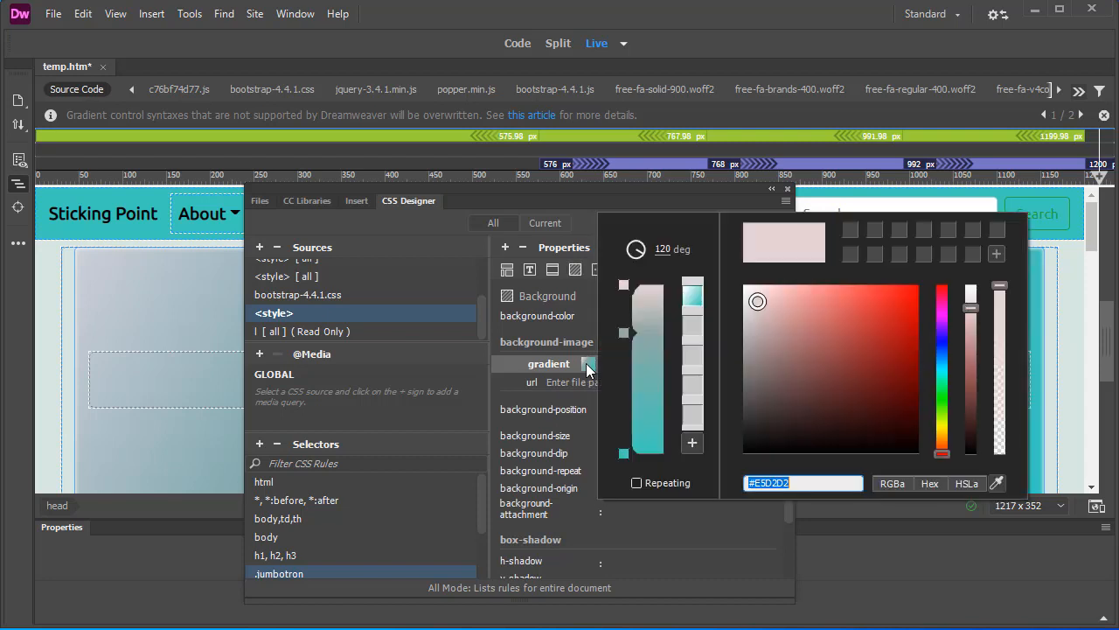
mouse_move(633, 455)
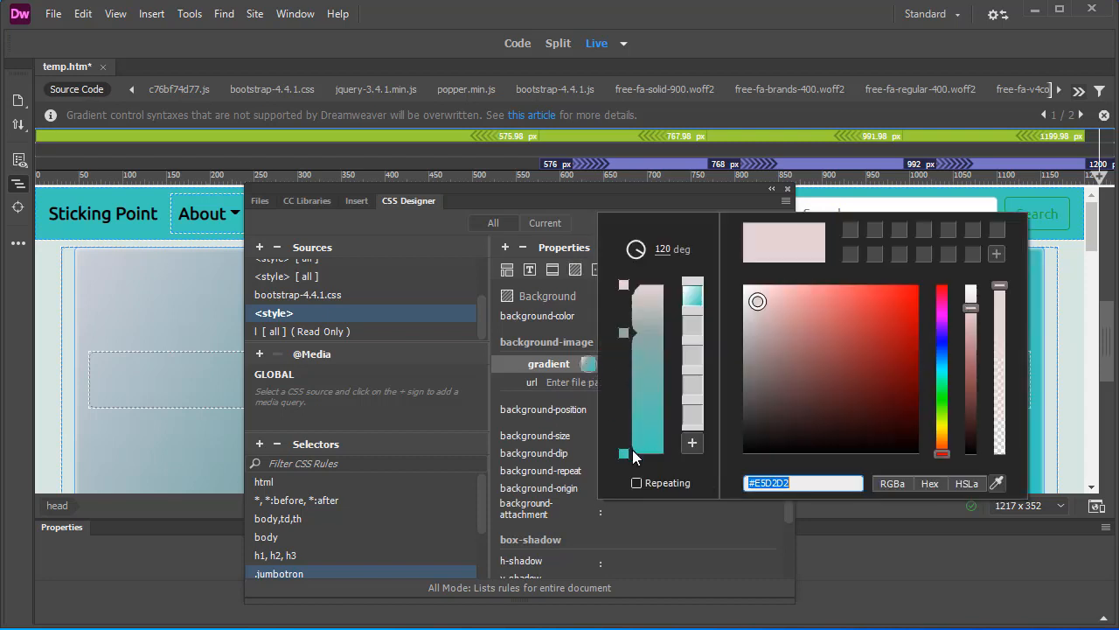